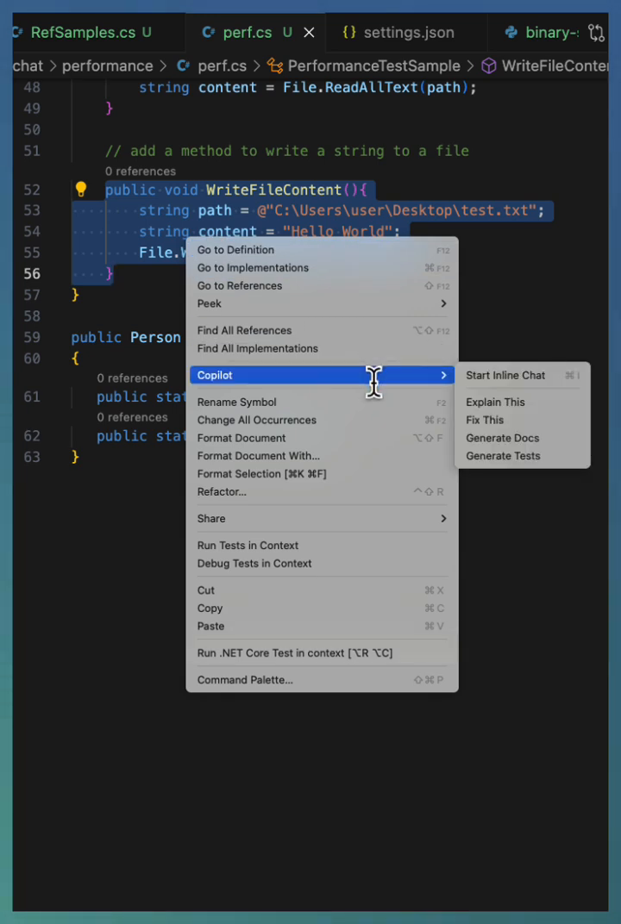
pyautogui.moveTo(521, 376)
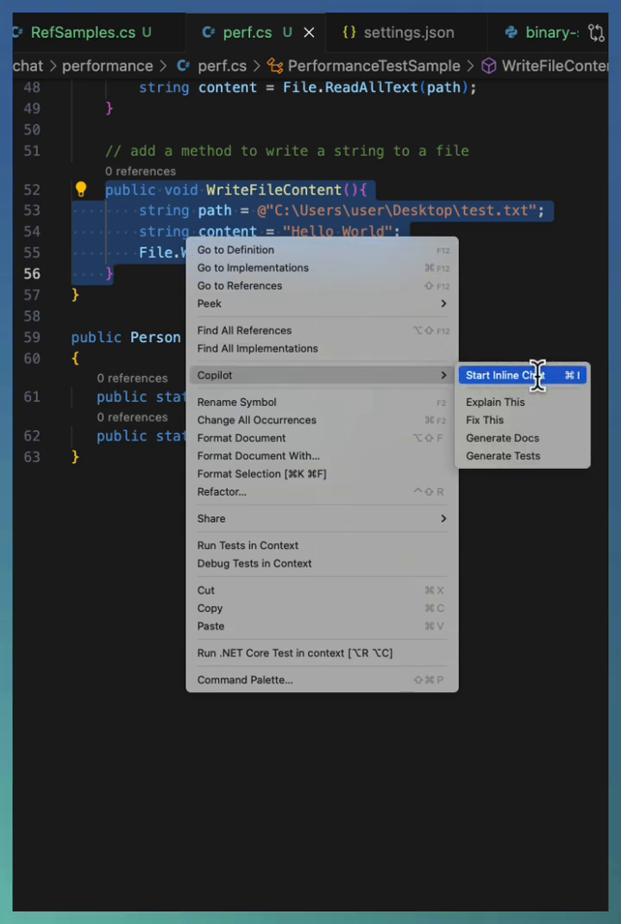
# - Start a Copilot inline chat on the selected WriteFileContent method via the context menu
pyautogui.click(506, 376)
pyautogui.write('write file write method to handle 10000 concurrent users')
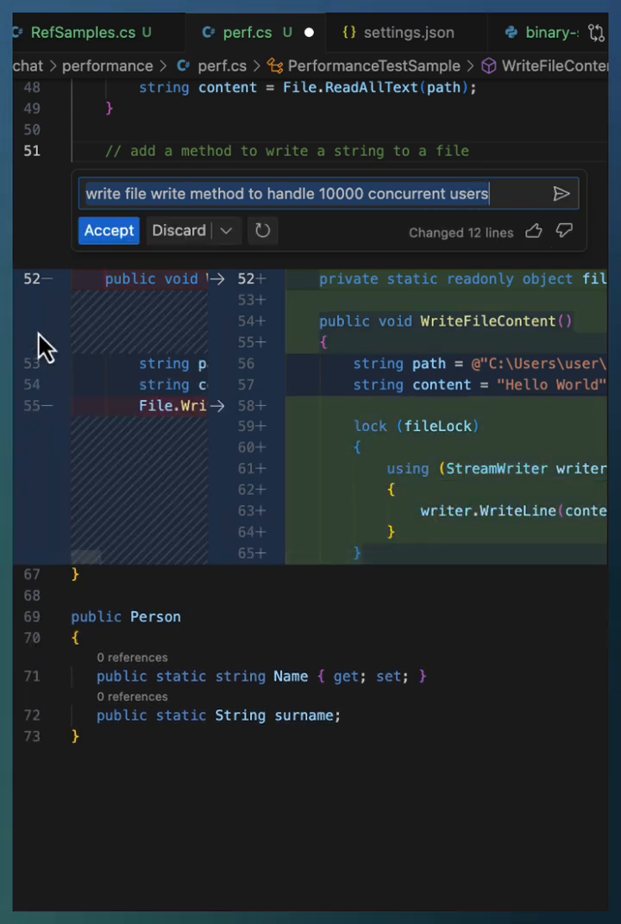
pyautogui.moveTo(221, 466)
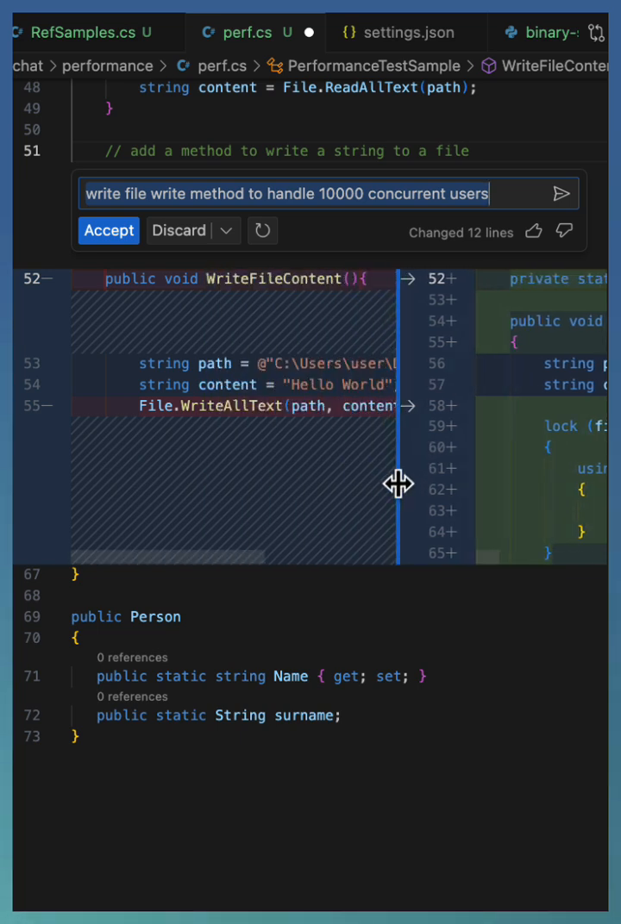
# - Add "inlineChat.mode": "live3" to settings.json and return to perf.cs
pyautogui.moveTo(398, 483); pyautogui.dragTo(234, 448)
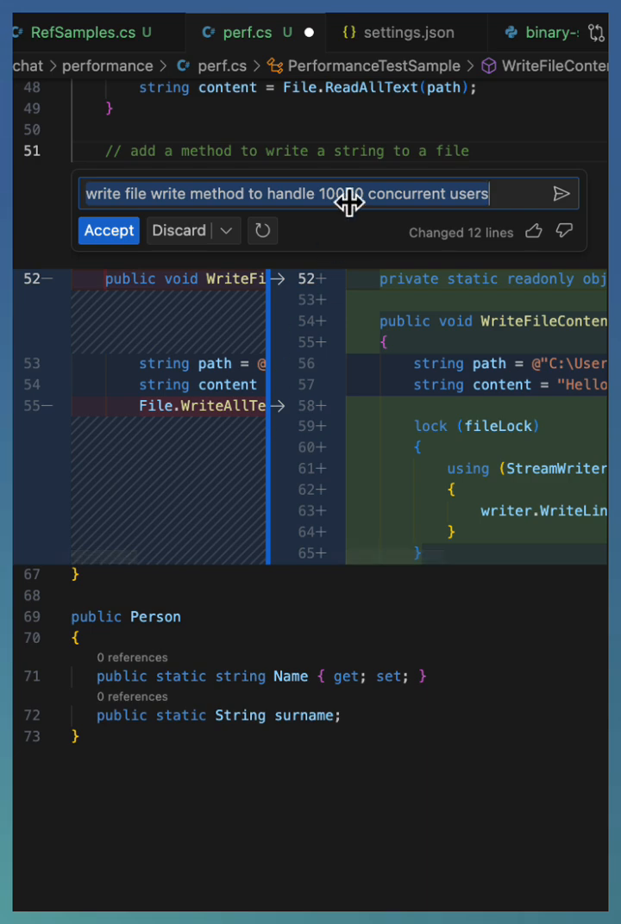
pyautogui.click(405, 31)
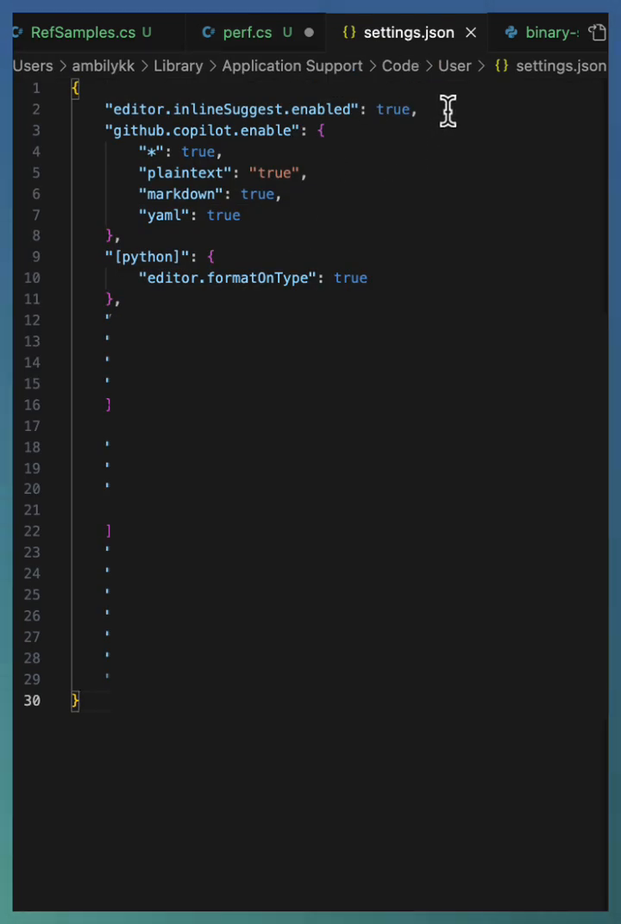
pyautogui.write('"inlineChat.mode": "live3",')
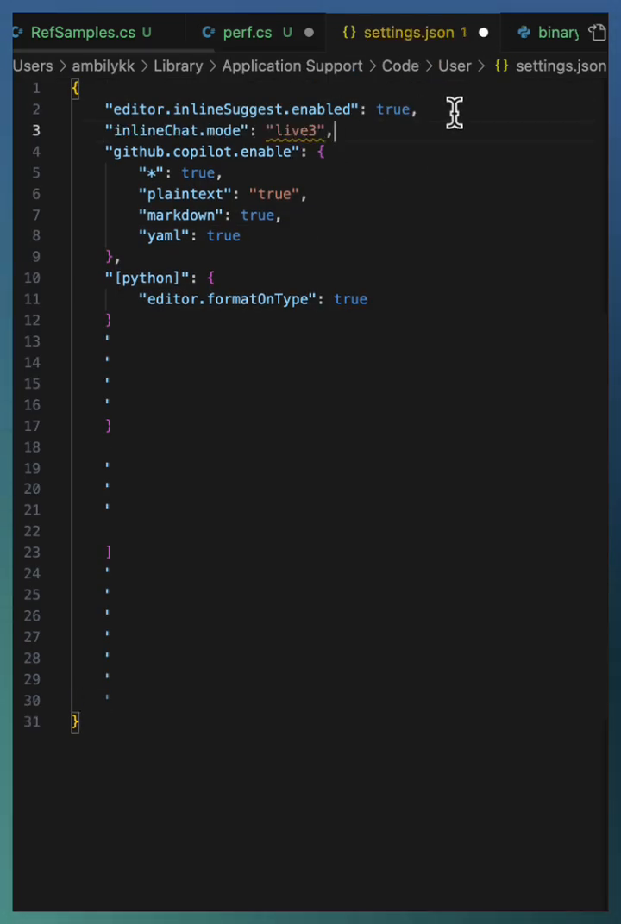
pyautogui.click(248, 31)
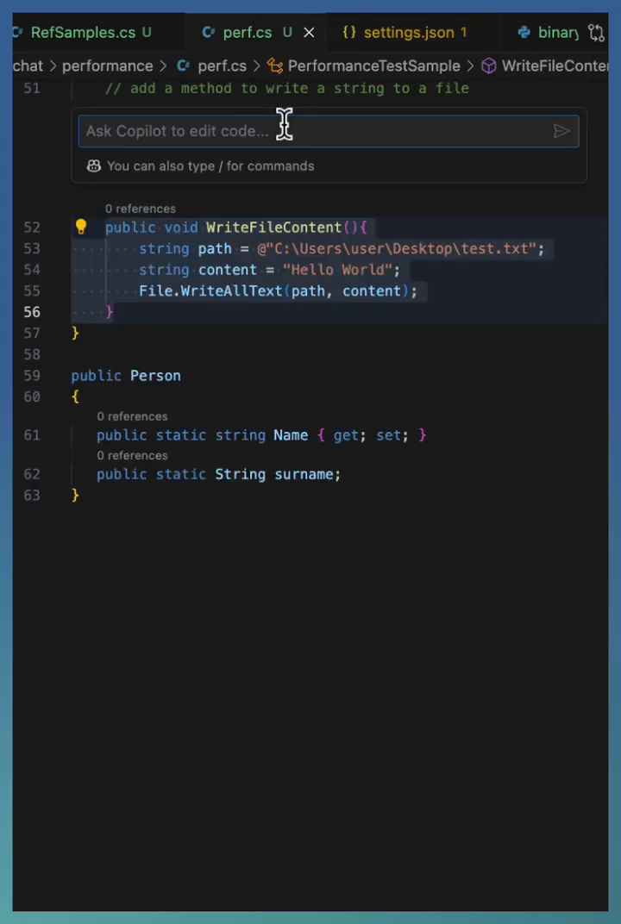
# - Ask Copilot to "write file write method to handle 10000 concurrent users"
pyautogui.write('write file write method to handle 10000 concurrent users')
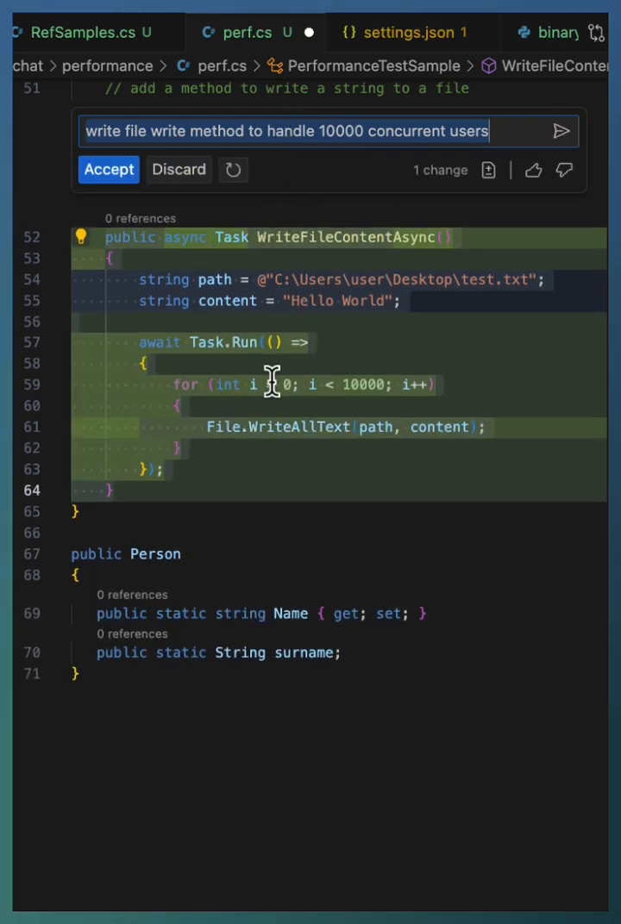
pyautogui.moveTo(311, 319)
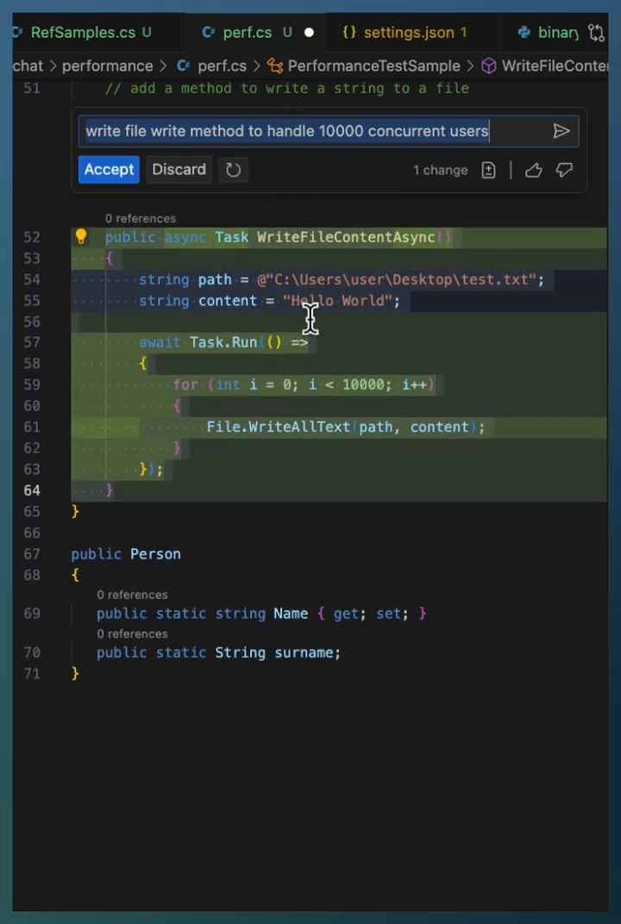
pyautogui.moveTo(493, 234)
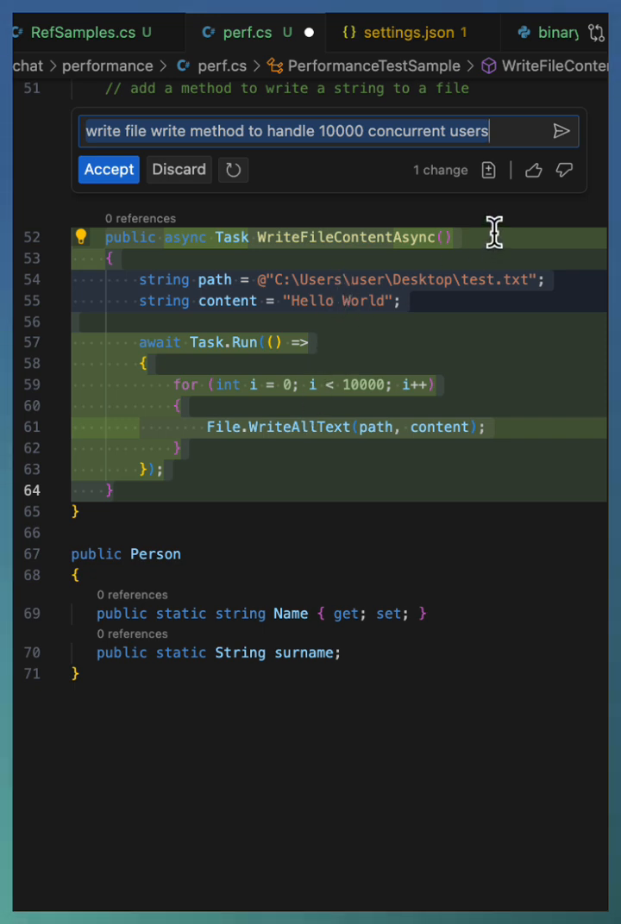
pyautogui.moveTo(493, 207)
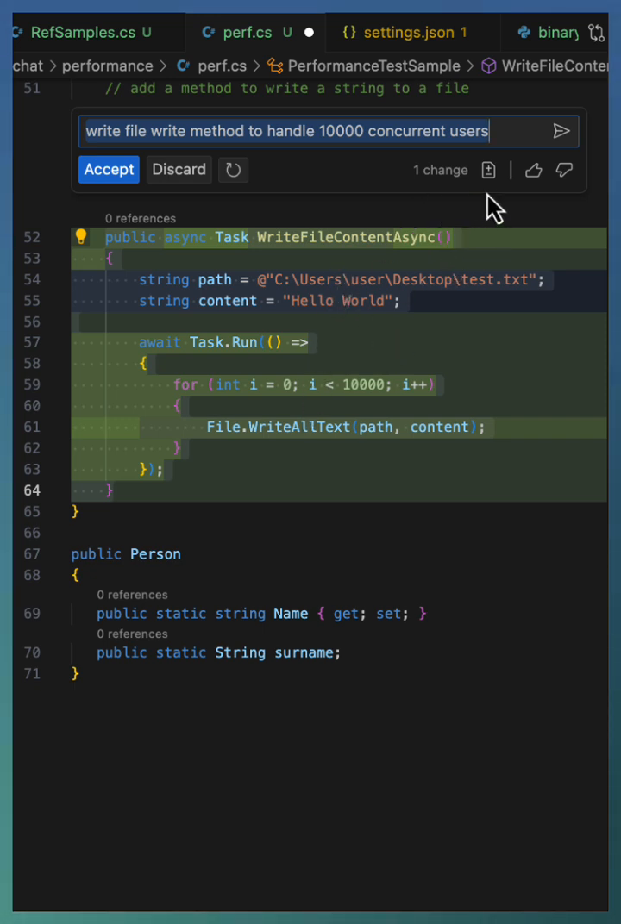
pyautogui.moveTo(487, 169)
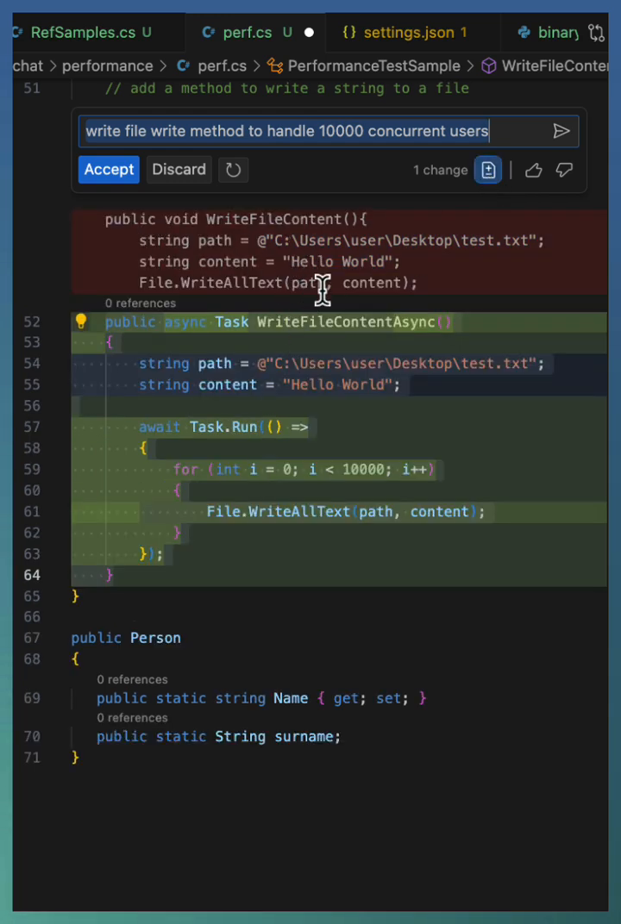
pyautogui.moveTo(206, 448)
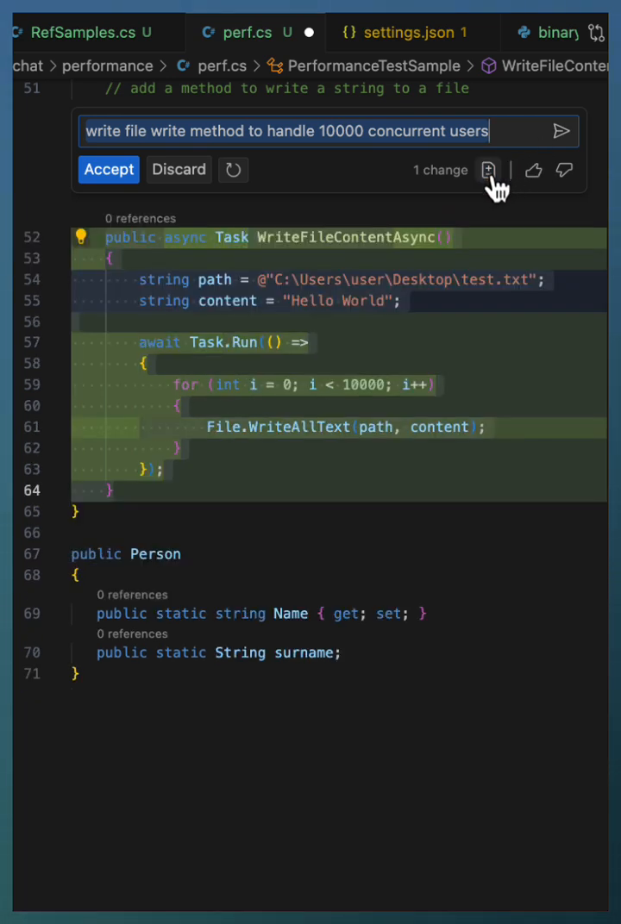
# - Toggle the inline diff to show the removed original WriteFileContent lines above the async version
pyautogui.click(488, 169)
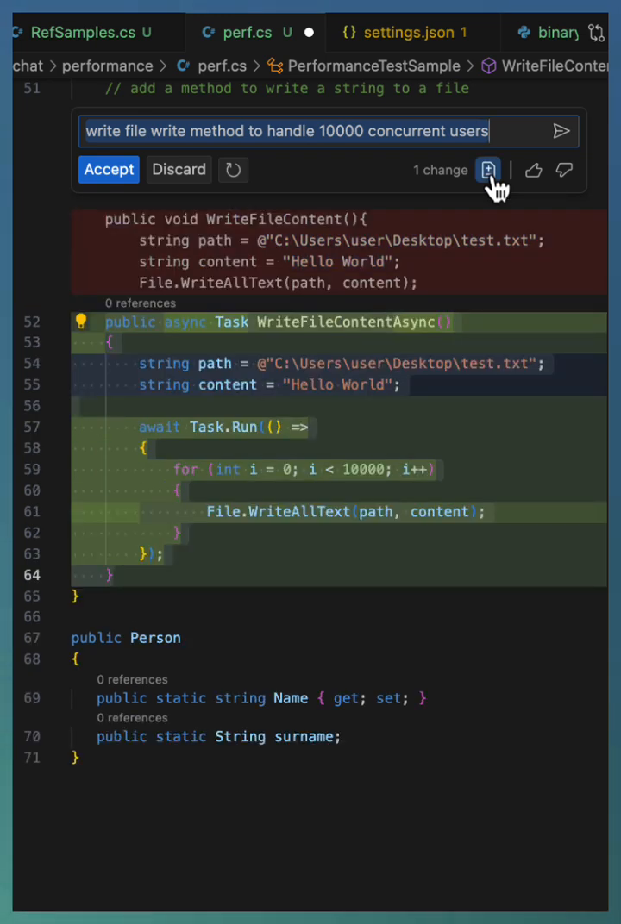